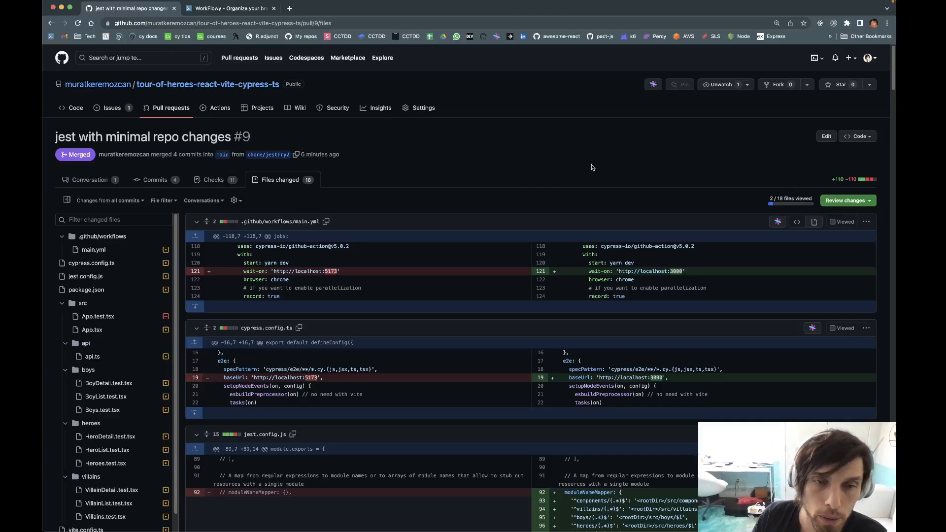
{"action": "mouse_move", "coordinate": [590, 117]}
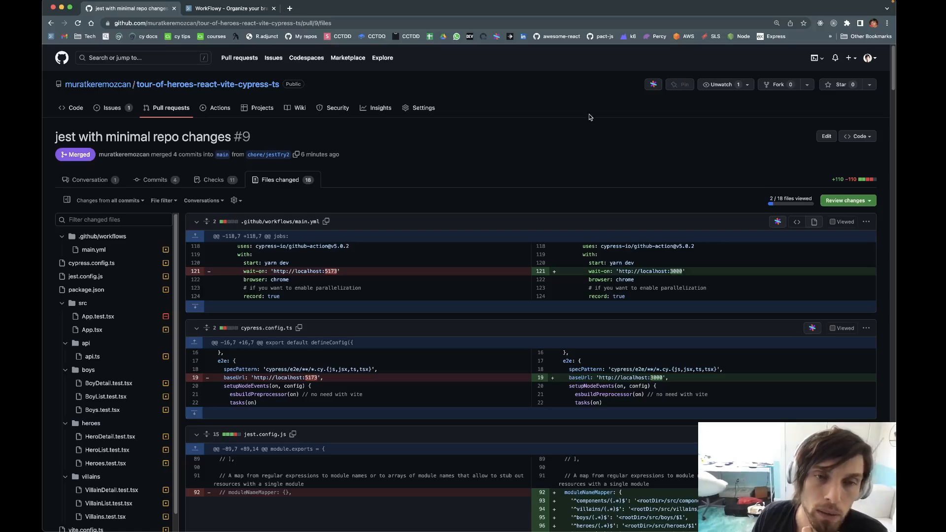
{"action": "mouse_move", "coordinate": [449, 182]}
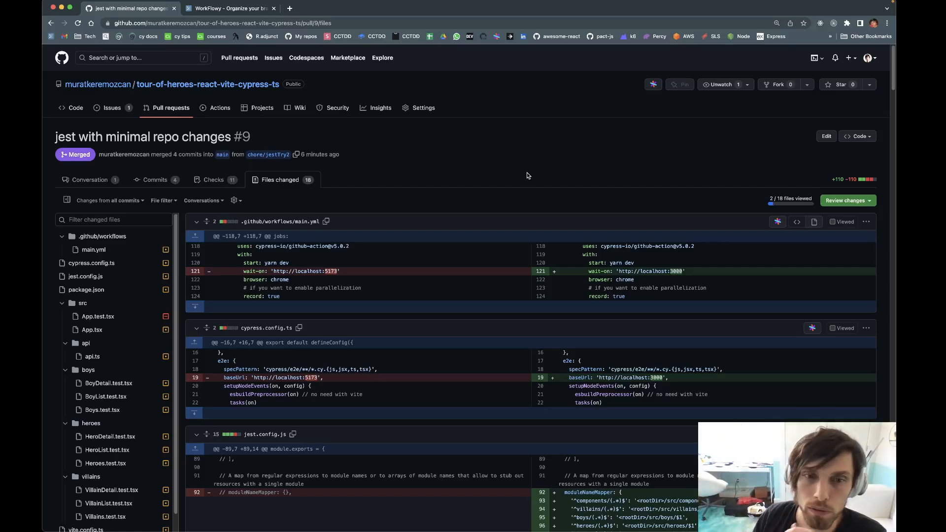
{"action": "mouse_move", "coordinate": [550, 210]}
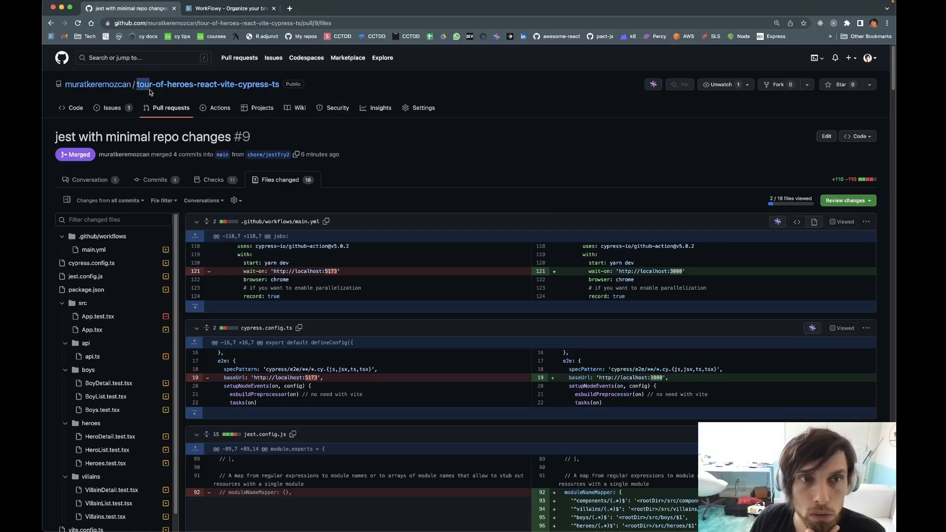
Highlight the repository name, then scroll to the jest.config.js mappings and package.json jest script
{"action": "left_click_drag", "start_coordinate": [150, 84], "coordinate": [281, 83]}
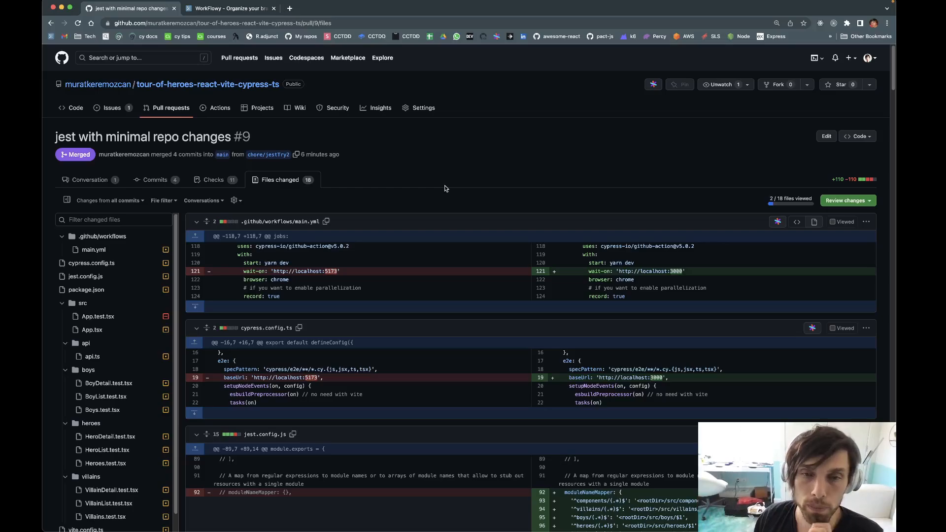
{"action": "mouse_move", "coordinate": [537, 310]}
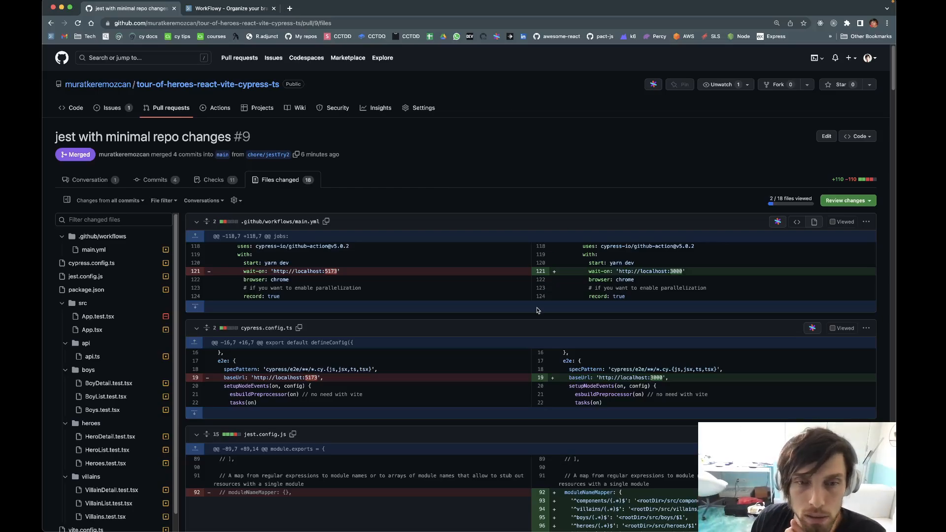
{"action": "mouse_move", "coordinate": [612, 336]}
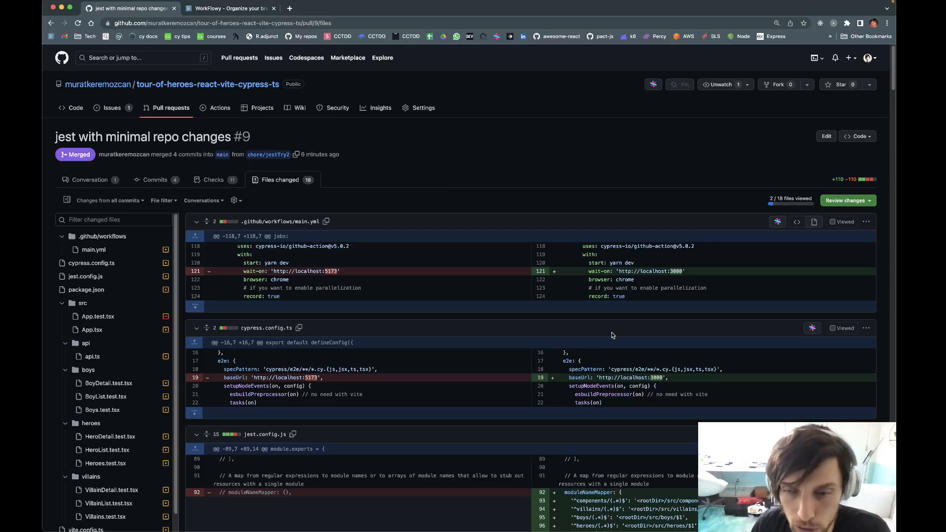
{"action": "scroll", "scroll_direction": "down", "scroll_amount": 3}
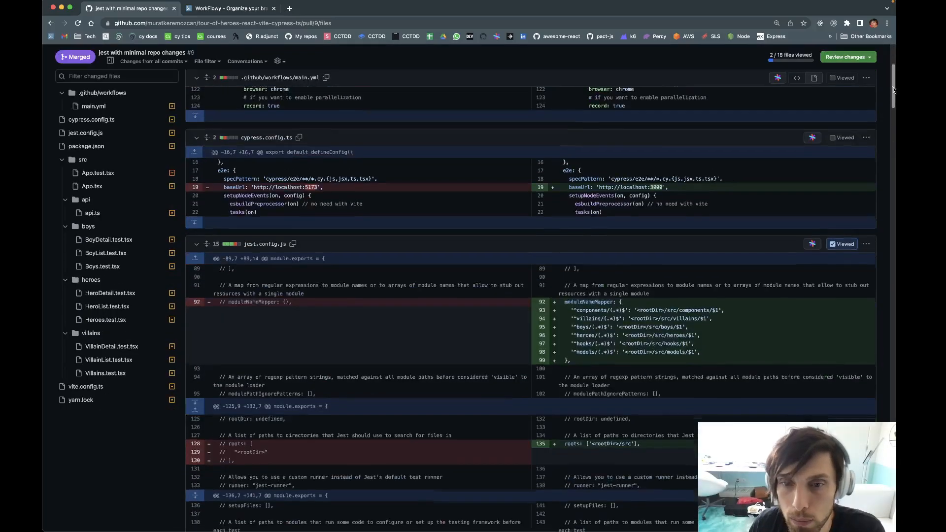
{"action": "scroll", "scroll_direction": "down", "scroll_amount": 3}
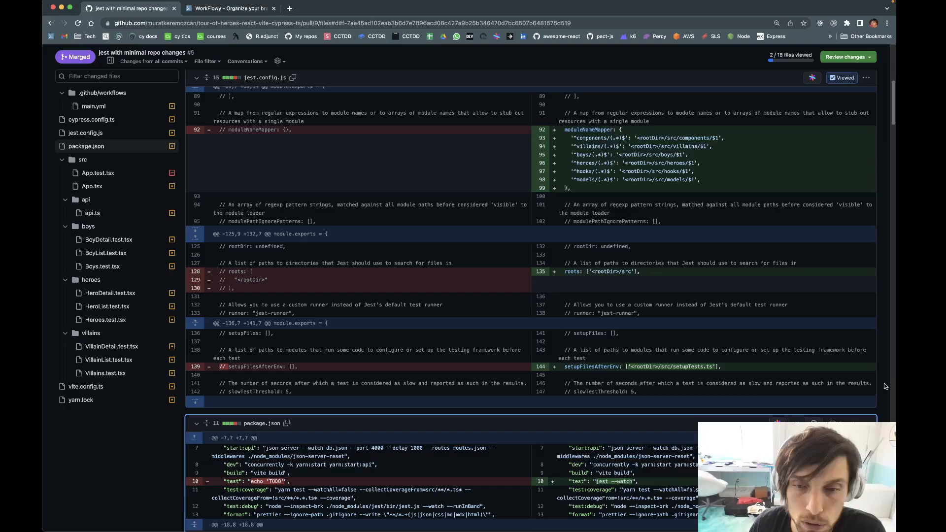
{"action": "scroll", "scroll_direction": "down", "scroll_amount": 3}
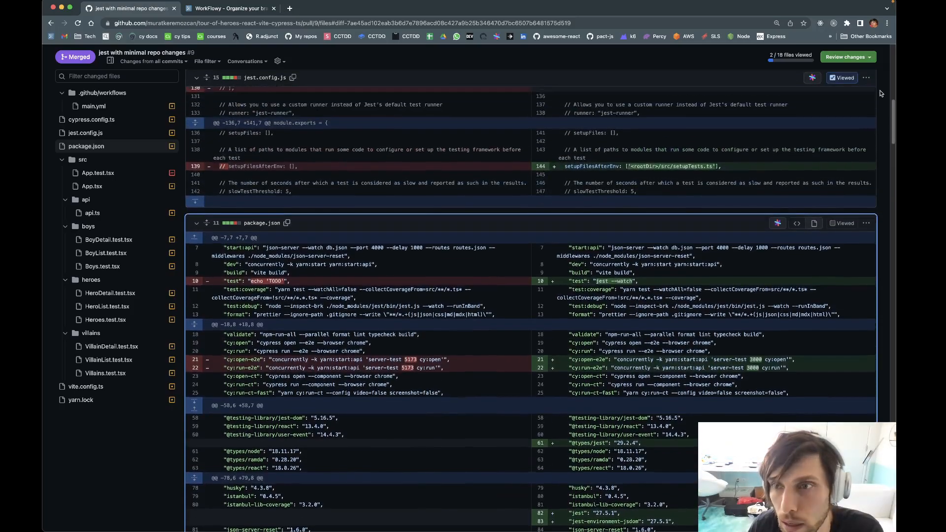
Scroll to App.tsx's About import and api.ts switching import.meta.env to process.env
{"action": "scroll", "scroll_direction": "up", "scroll_amount": 3}
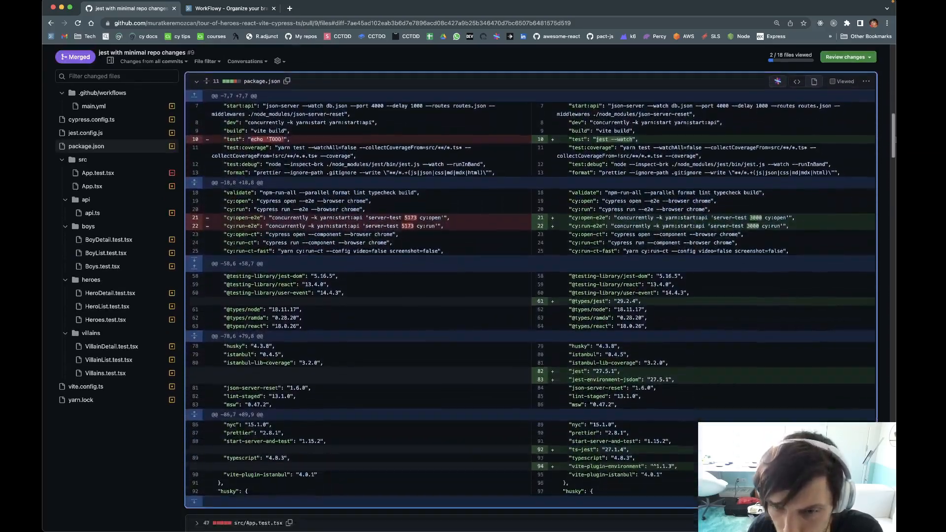
{"action": "scroll", "scroll_direction": "down", "scroll_amount": 3}
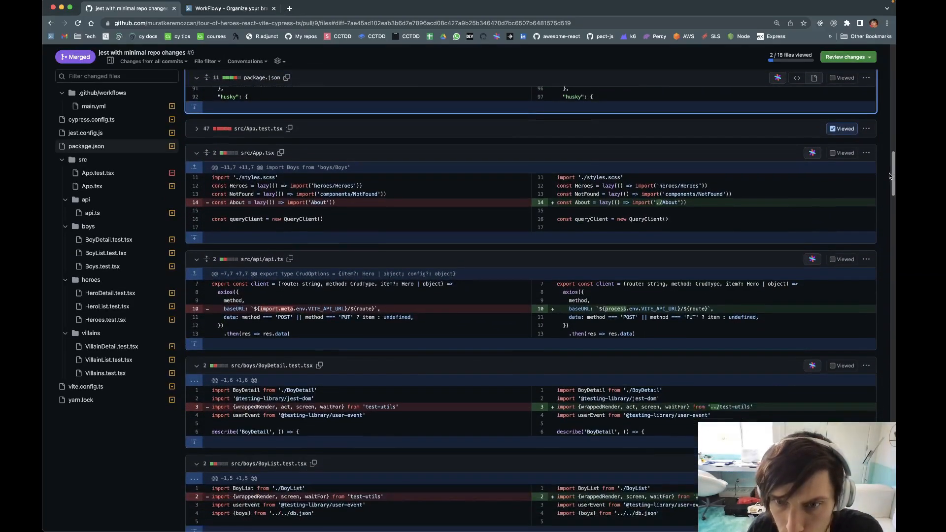
{"action": "scroll", "scroll_direction": "down", "scroll_amount": 3}
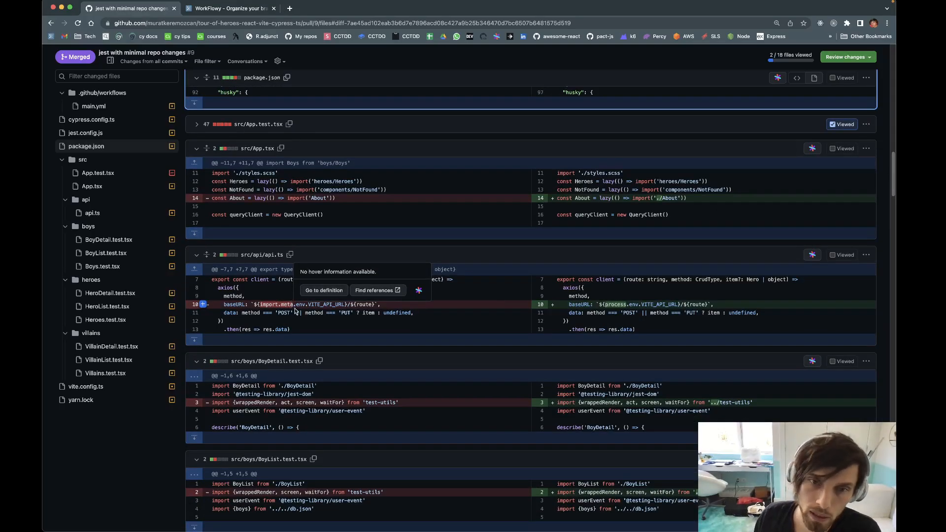
{"action": "mouse_move", "coordinate": [313, 332]}
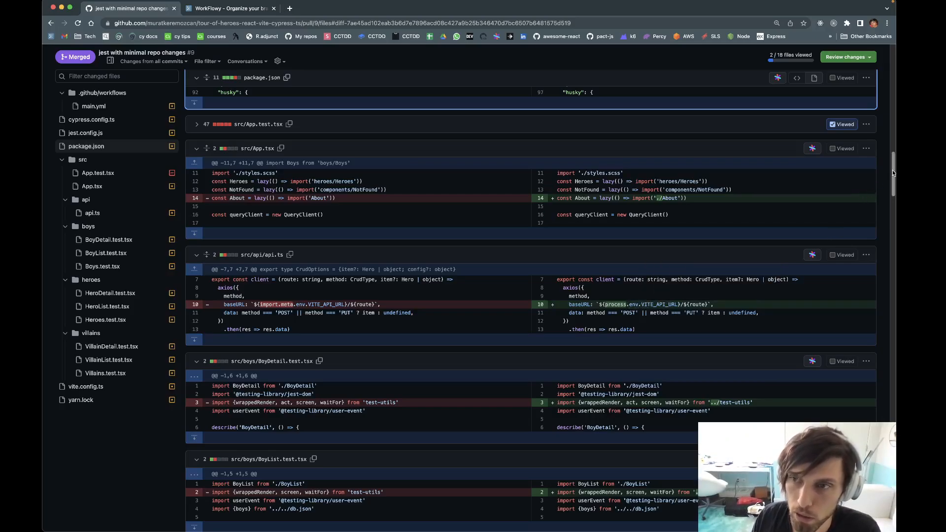
Scroll to the BoyDetail, BoyList and Boys test diffs with relative test-utils imports
{"action": "scroll", "scroll_direction": "down", "scroll_amount": 3}
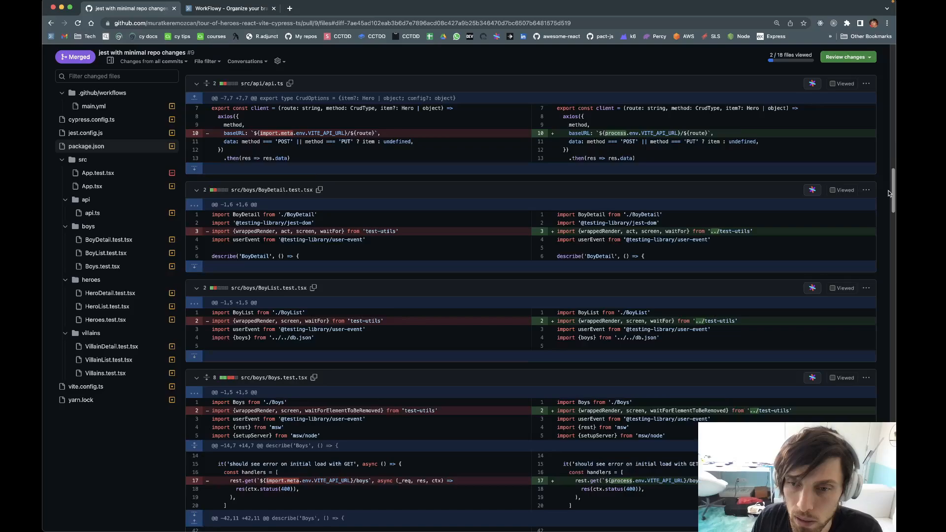
{"action": "scroll", "scroll_direction": "down", "scroll_amount": 3}
{"action": "type", "text": "vite.config.ts"}
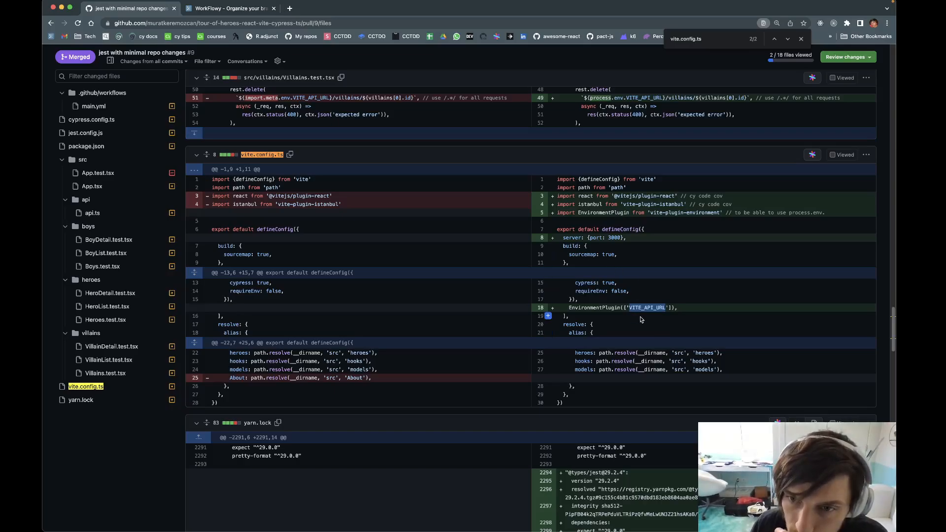
{"action": "mouse_move", "coordinate": [647, 308]}
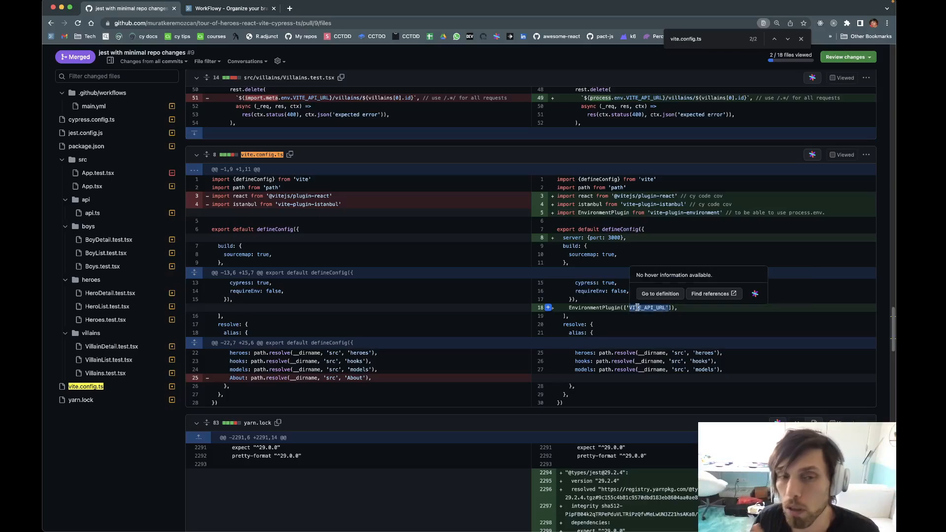
{"action": "mouse_move", "coordinate": [646, 307]}
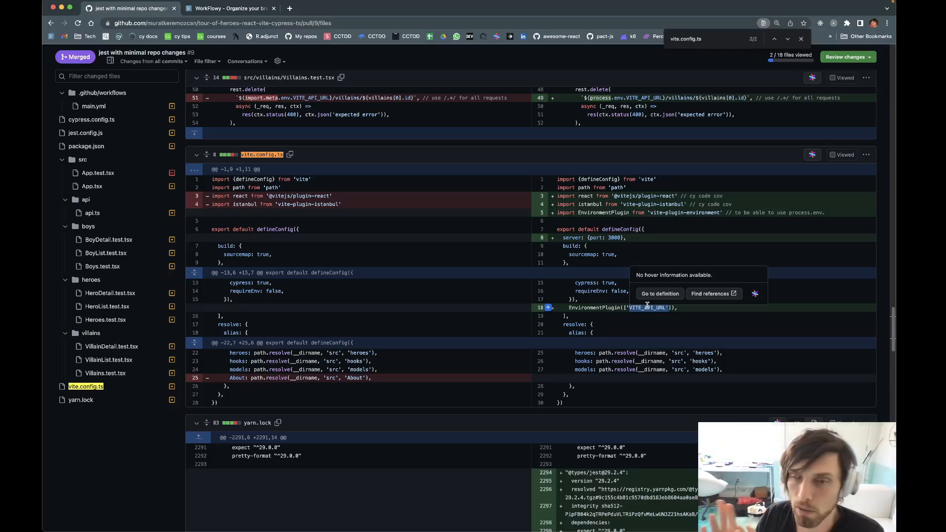
{"action": "mouse_move", "coordinate": [663, 315]}
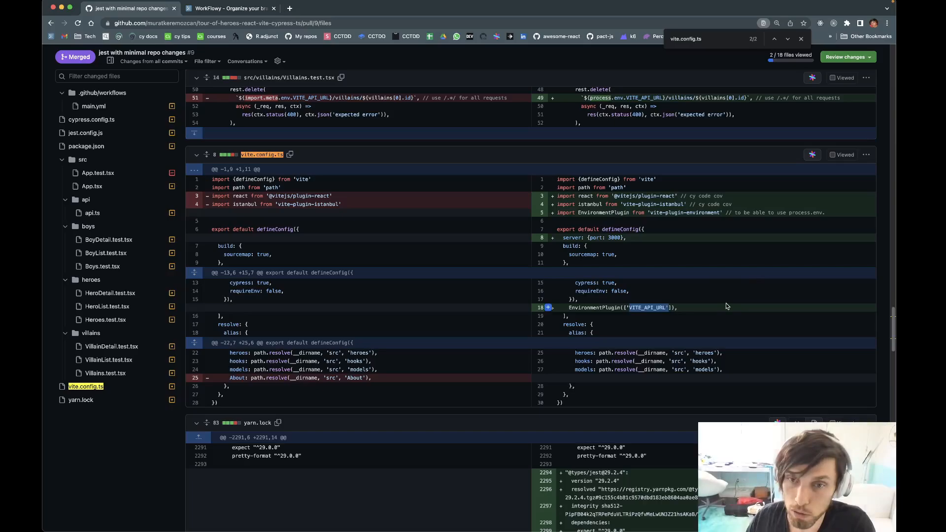
{"action": "mouse_move", "coordinate": [656, 312]}
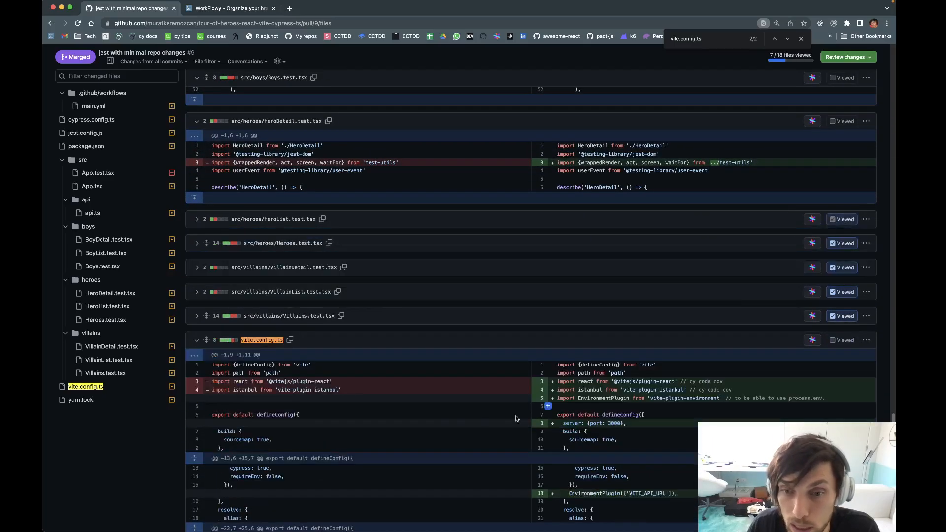
Mark src/boys/Boys.test.tsx as viewed
{"action": "scroll", "scroll_direction": "down", "scroll_amount": 3}
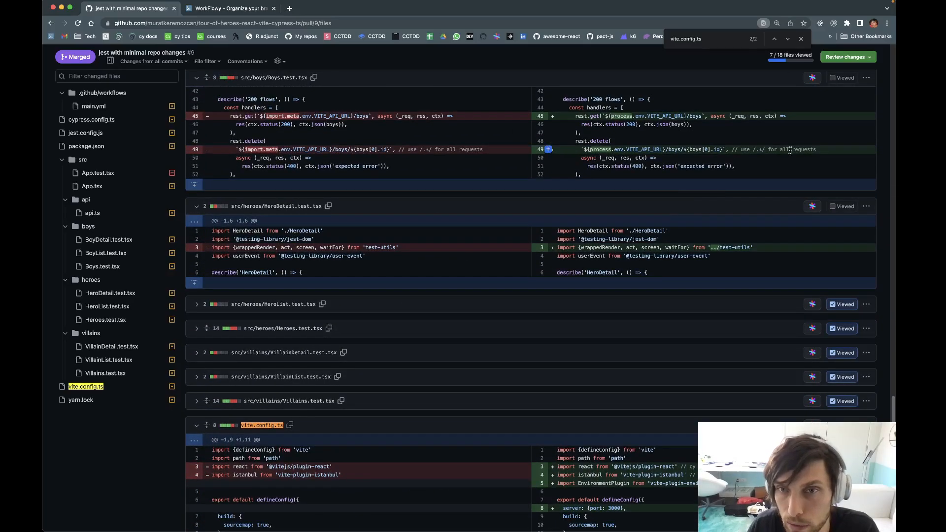
{"action": "scroll", "scroll_direction": "down", "scroll_amount": 3}
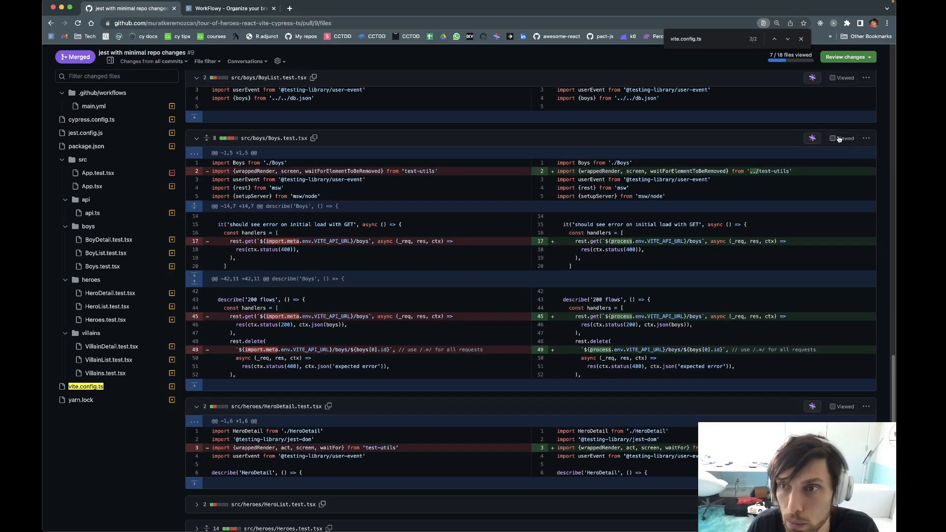
{"action": "left_click", "coordinate": [833, 138]}
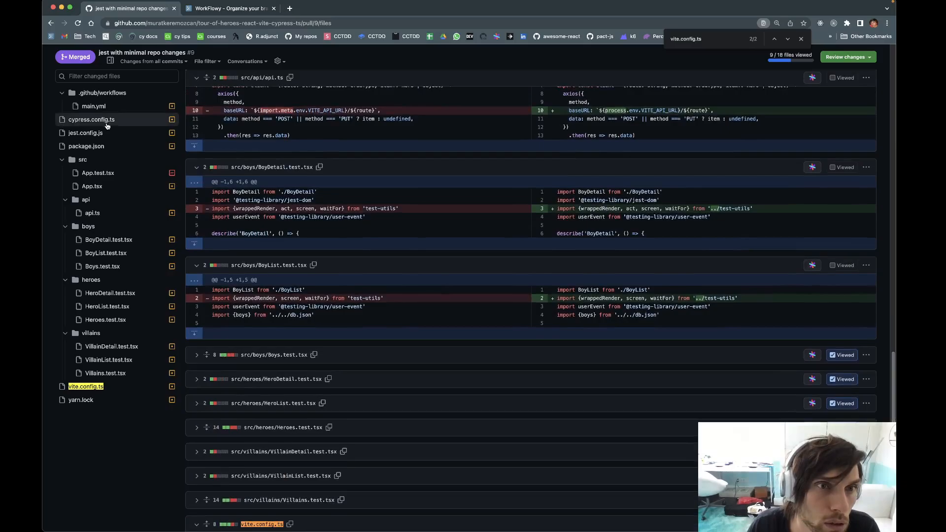
Mark HeroDetail.test.tsx as viewed, reaching 9 of 18 files
{"action": "scroll", "scroll_direction": "up", "scroll_amount": 3}
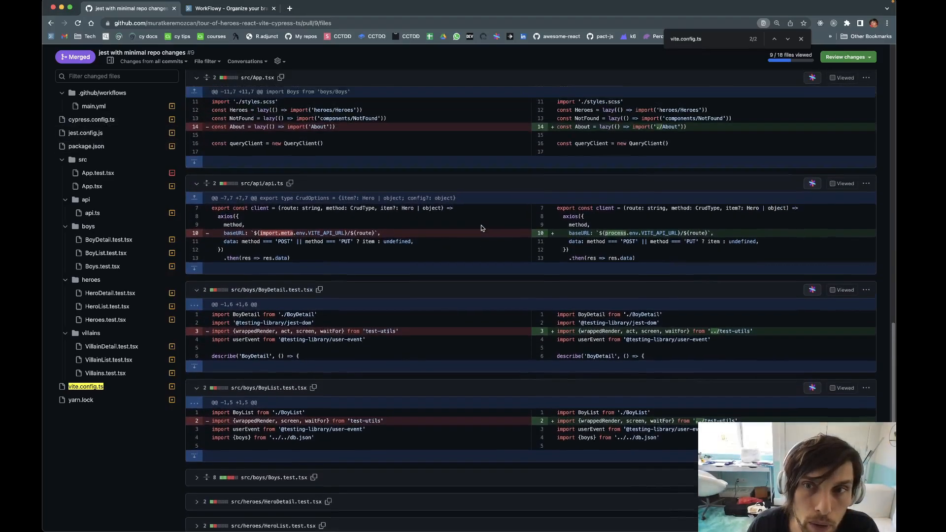
{"action": "scroll", "scroll_direction": "up", "scroll_amount": 3}
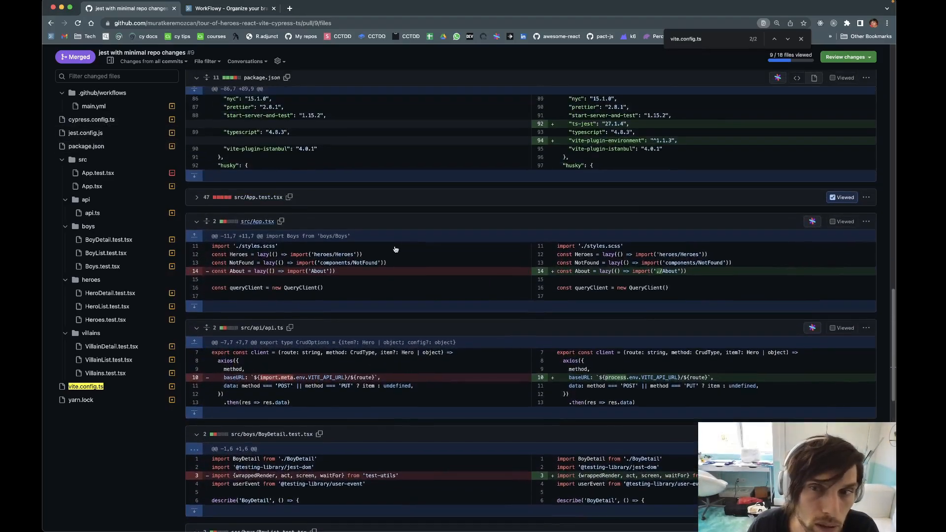
{"action": "left_click", "coordinate": [830, 222]}
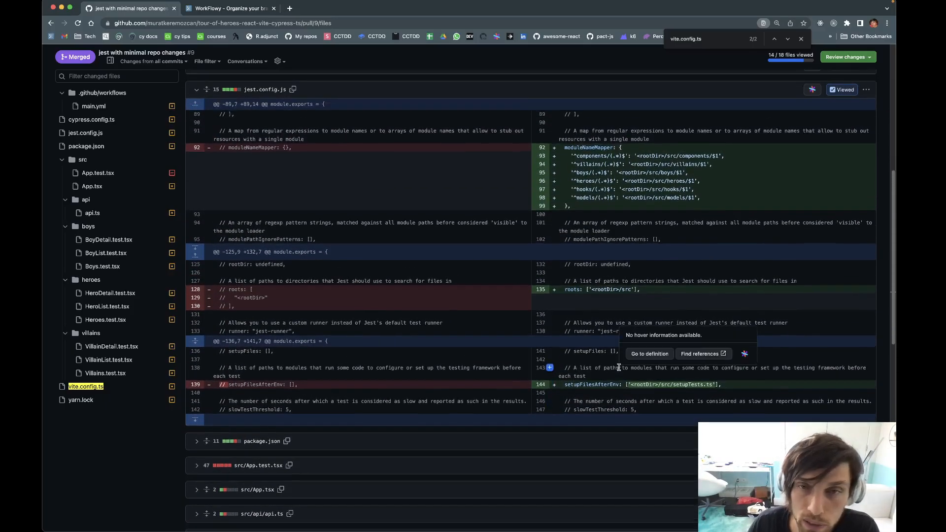
{"action": "mouse_move", "coordinate": [615, 251]}
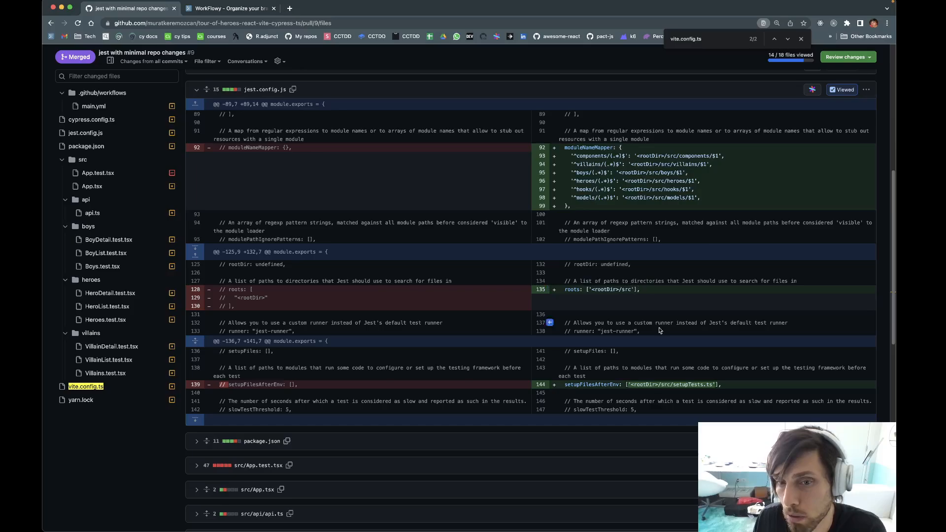
{"action": "scroll", "scroll_direction": "down", "scroll_amount": 3}
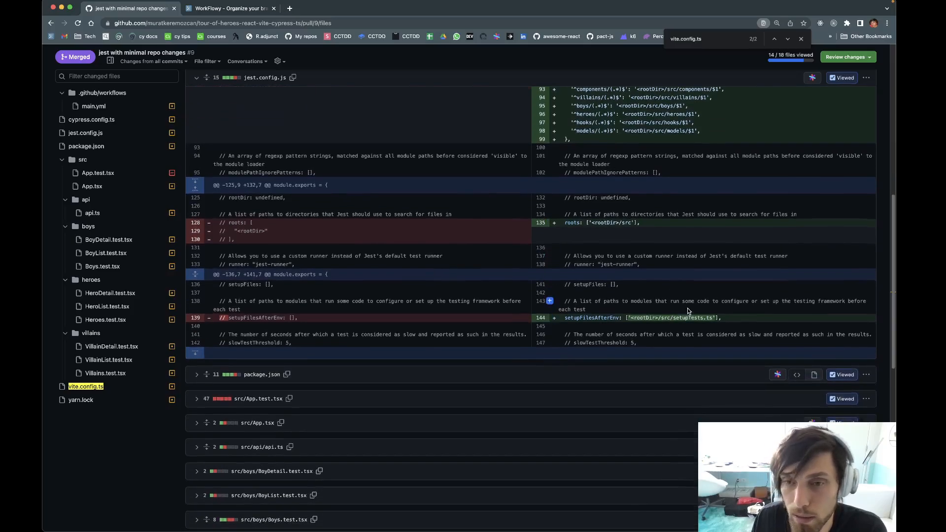
{"action": "mouse_move", "coordinate": [763, 319]}
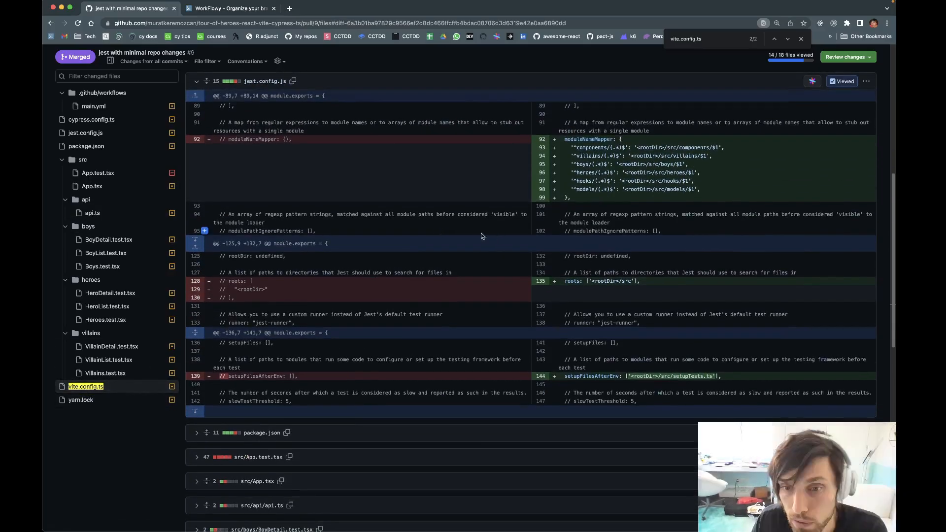
{"action": "mouse_move", "coordinate": [105, 254]}
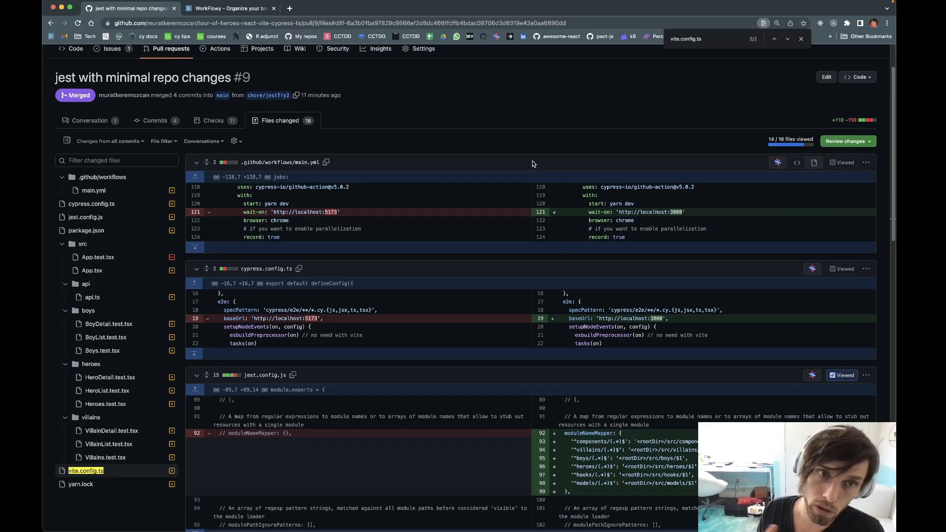
{"action": "mouse_move", "coordinate": [567, 113]}
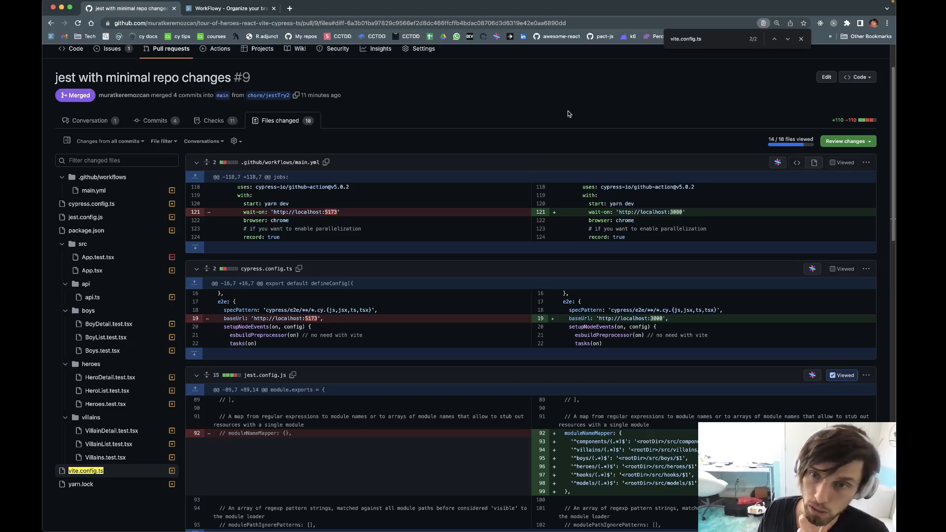